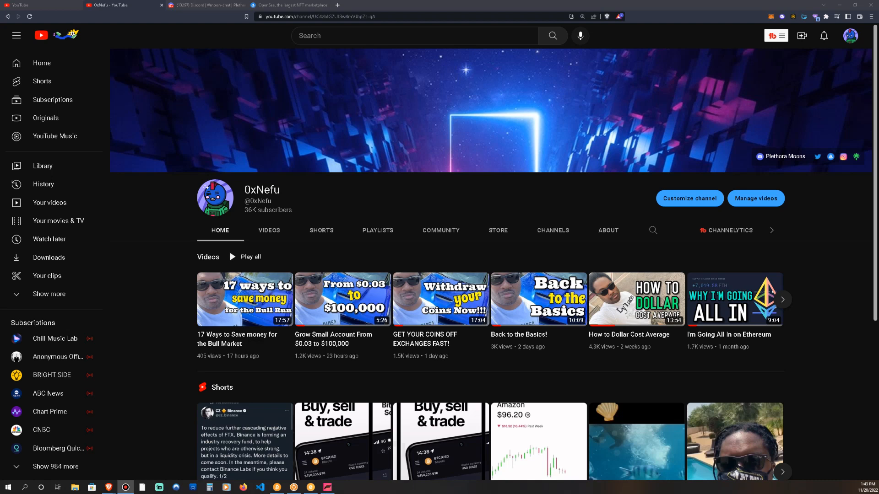
mouse_move(451, 230)
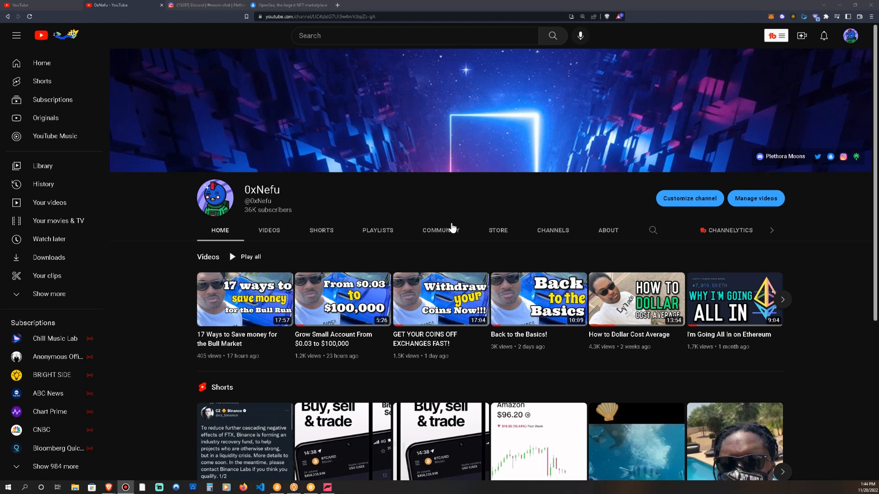
mouse_move(450, 218)
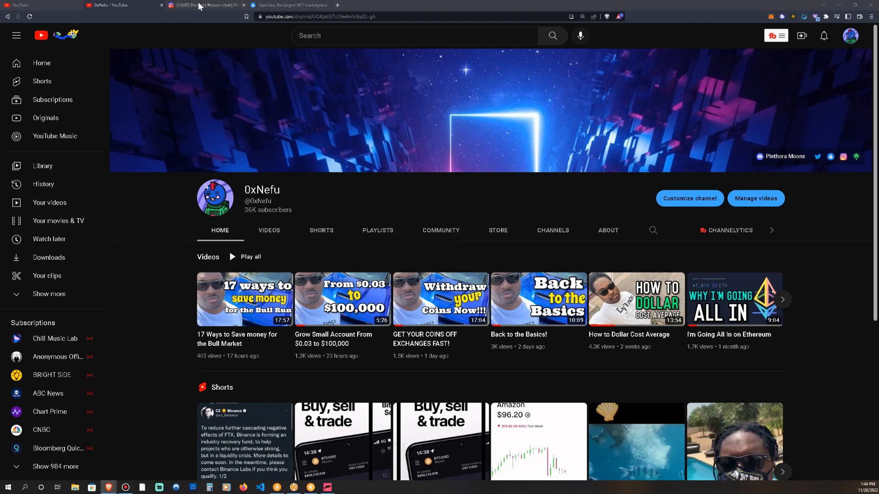
Switch to the Discord tab and scroll through the Plethora Moons #moon-chat messages.
click(196, 5)
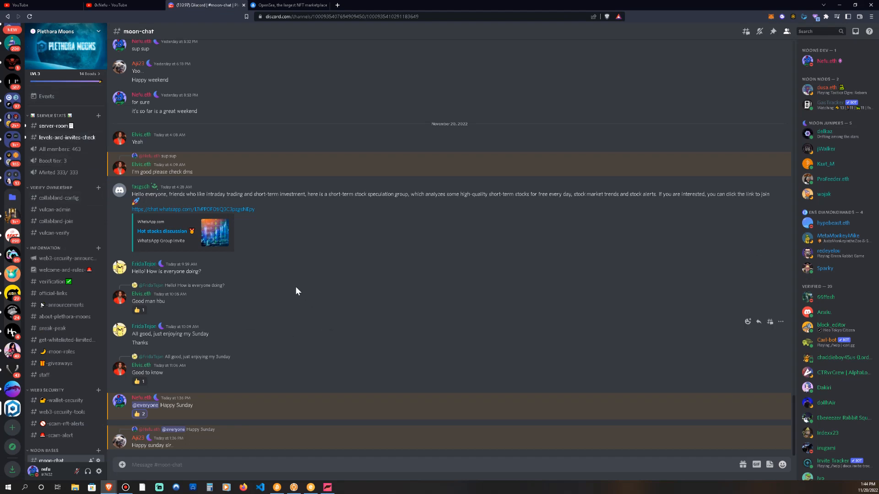
mouse_move(287, 279)
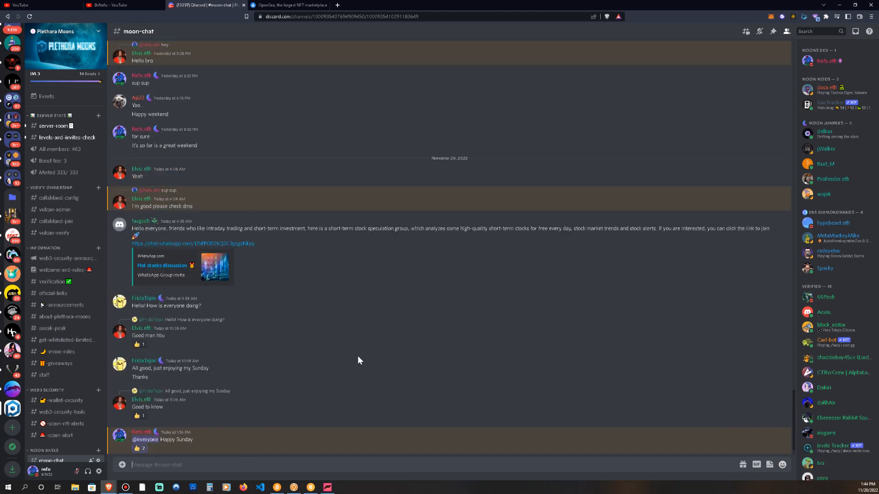
scroll(down, 3)
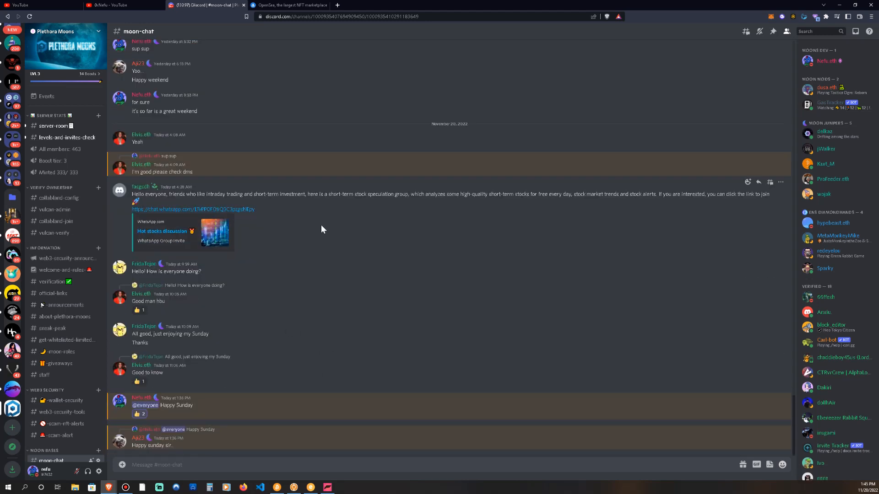
mouse_move(212, 345)
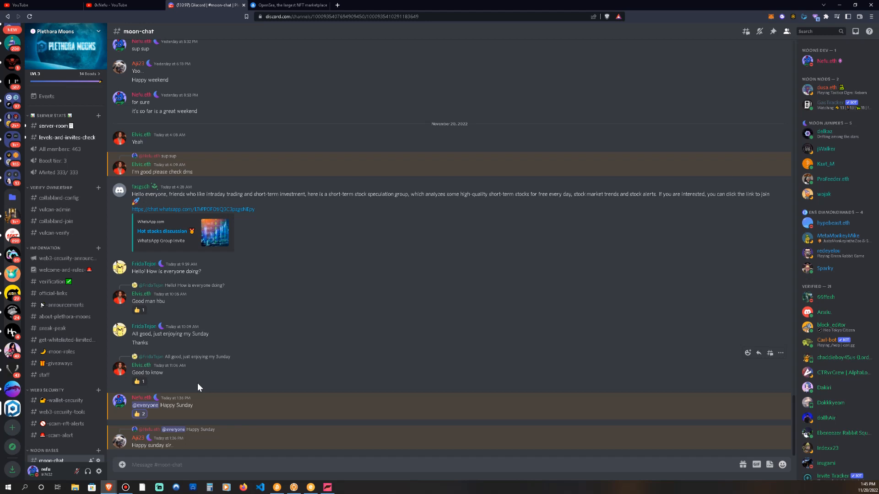
mouse_move(46, 281)
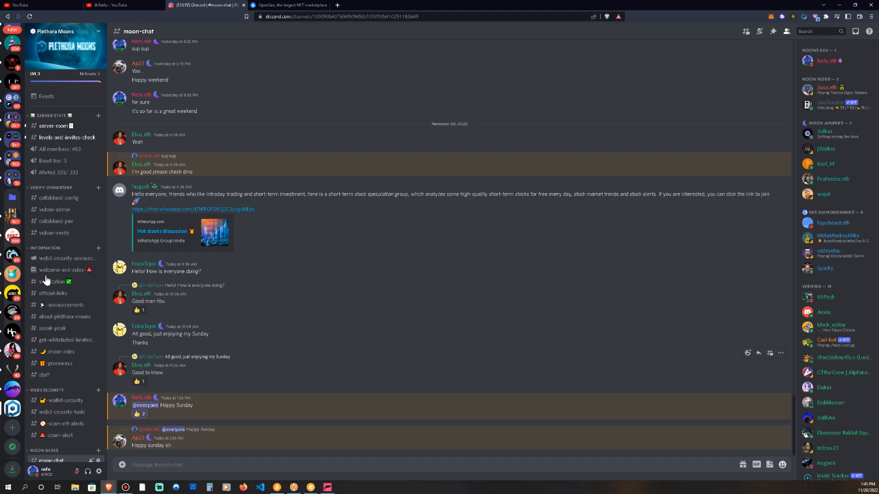
Browse #verification, #welcome-and-rules and #official-links, then scroll the Twitter posts in #giveaways.
click(54, 281)
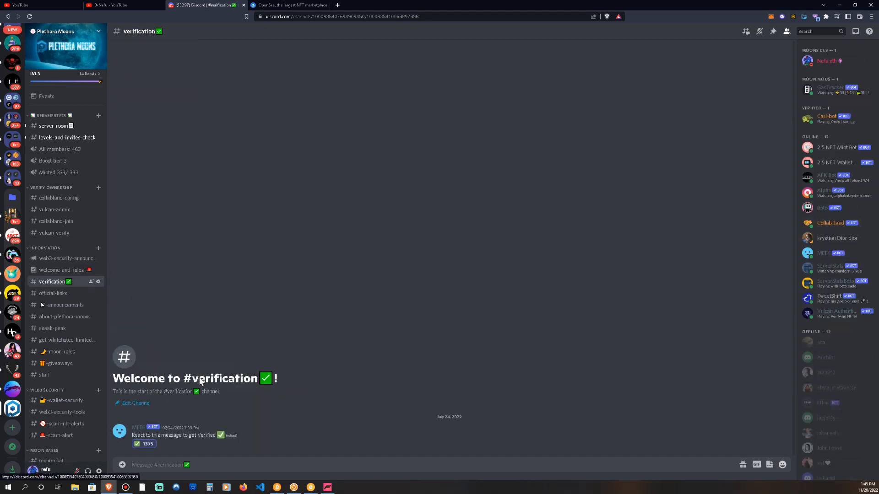
mouse_move(71, 288)
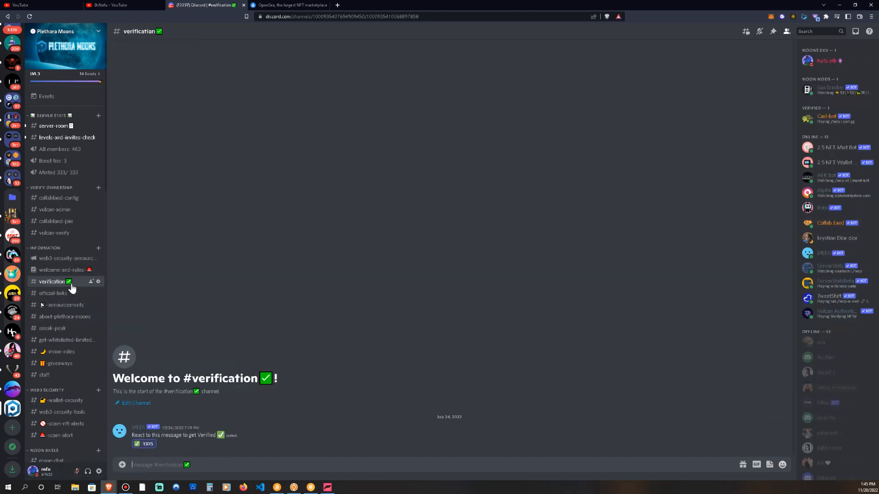
click(64, 269)
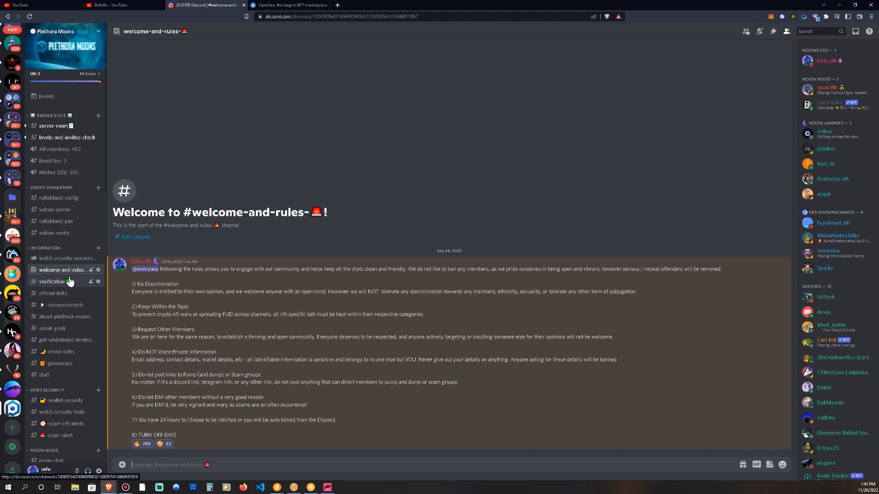
click(52, 282)
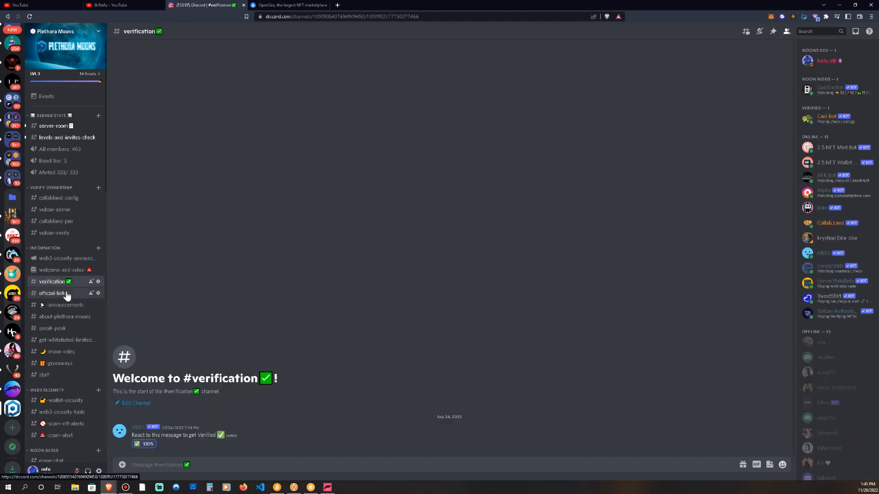
click(53, 293)
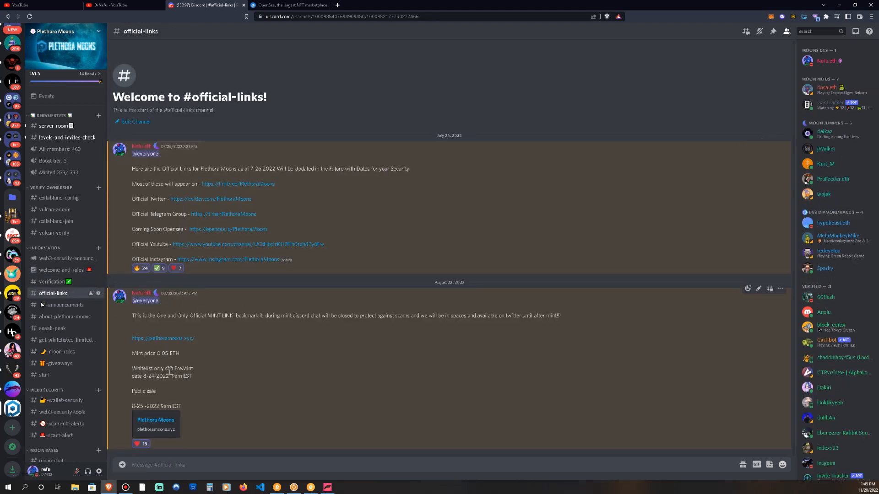
mouse_move(57, 362)
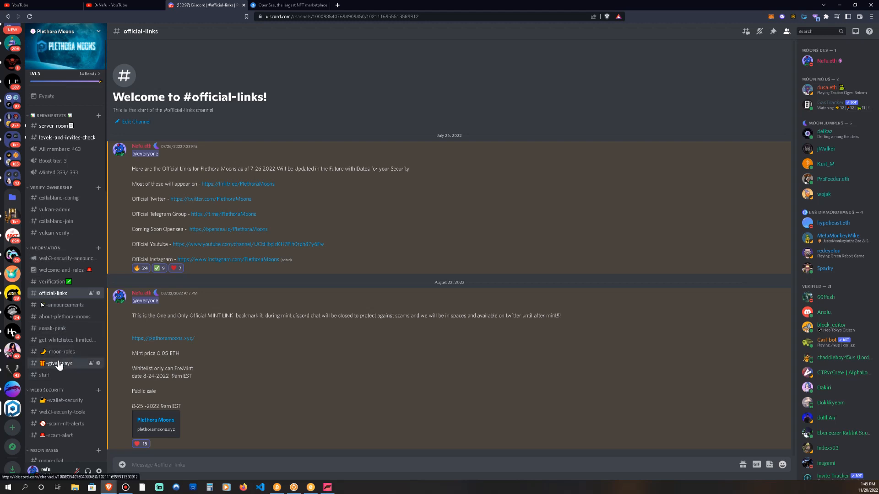
click(59, 363)
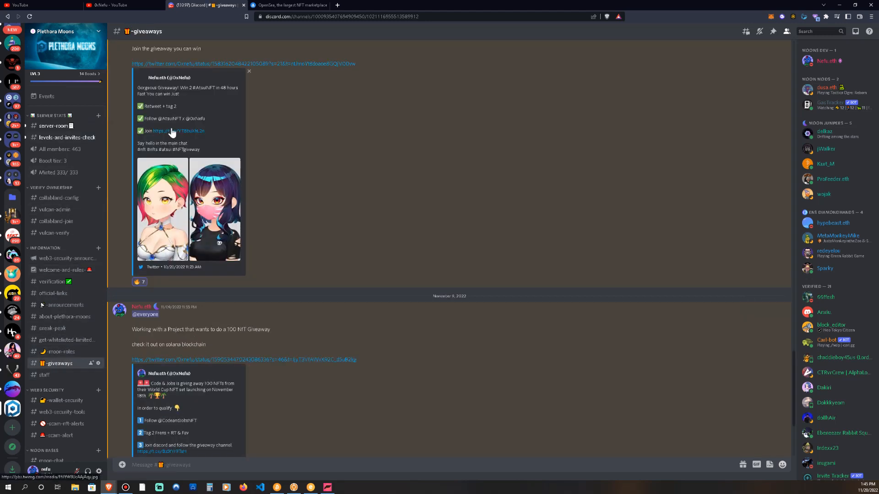
scroll(down, 3)
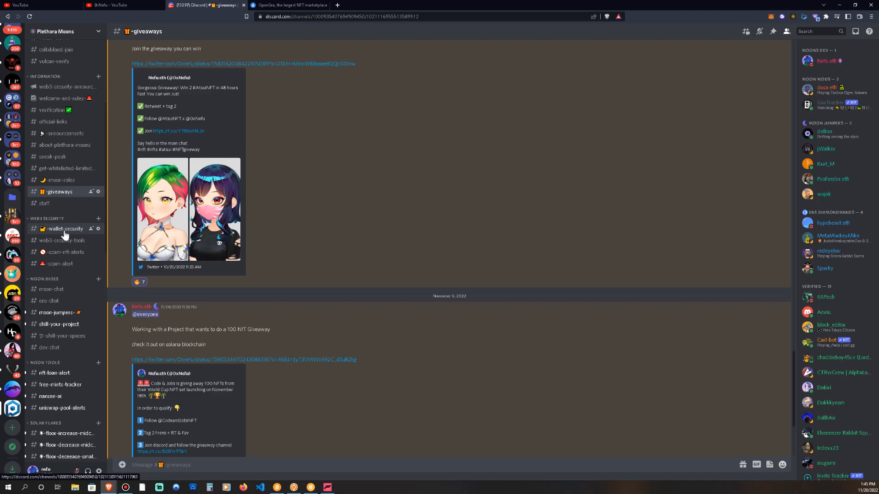
Skim #wallet-security and #scam-nft-alerts, then open #scam-alert with its copycat project warnings.
click(64, 229)
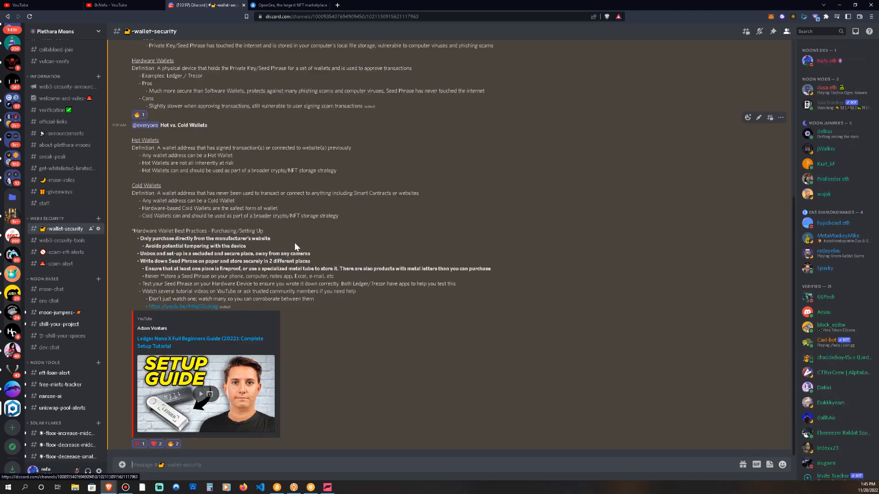
scroll(down, 3)
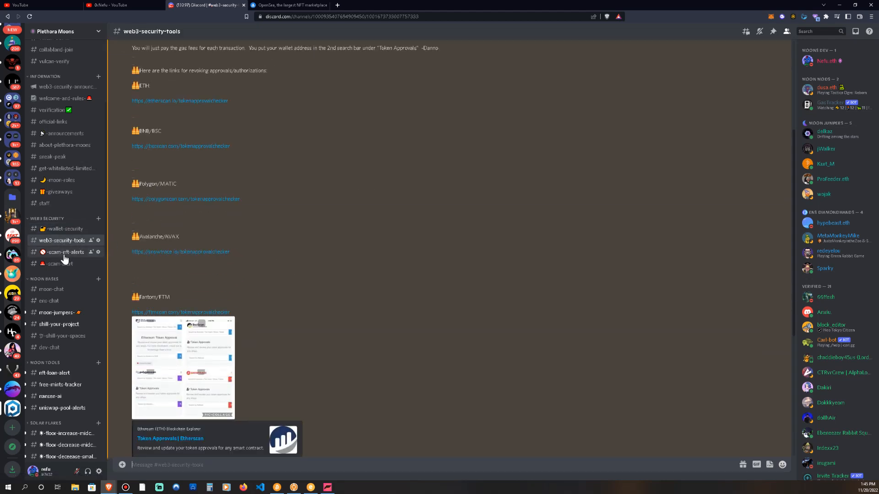
click(64, 252)
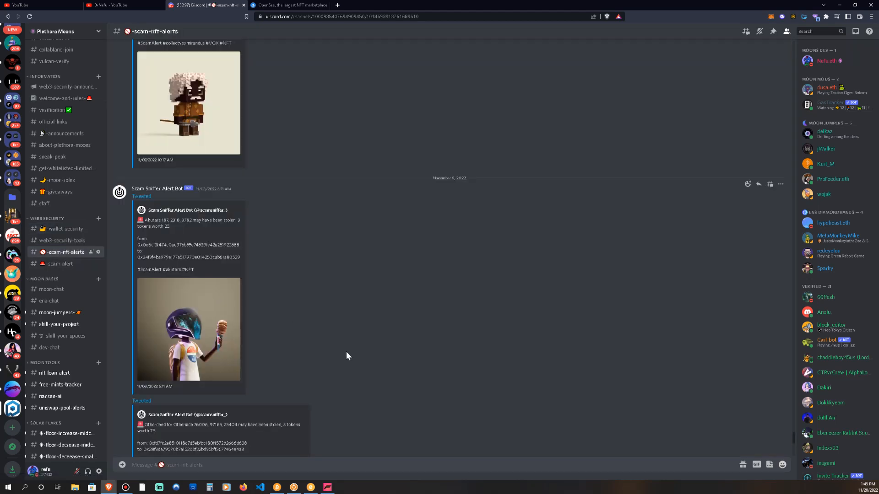
scroll(down, 3)
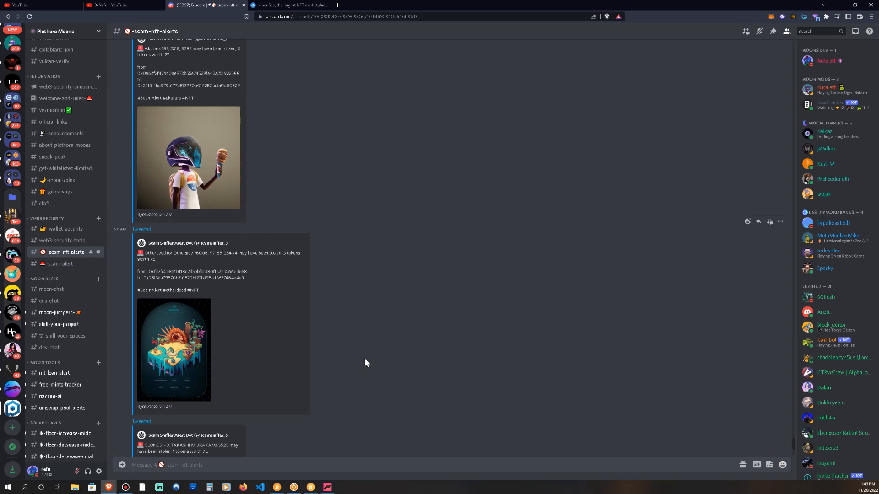
scroll(down, 3)
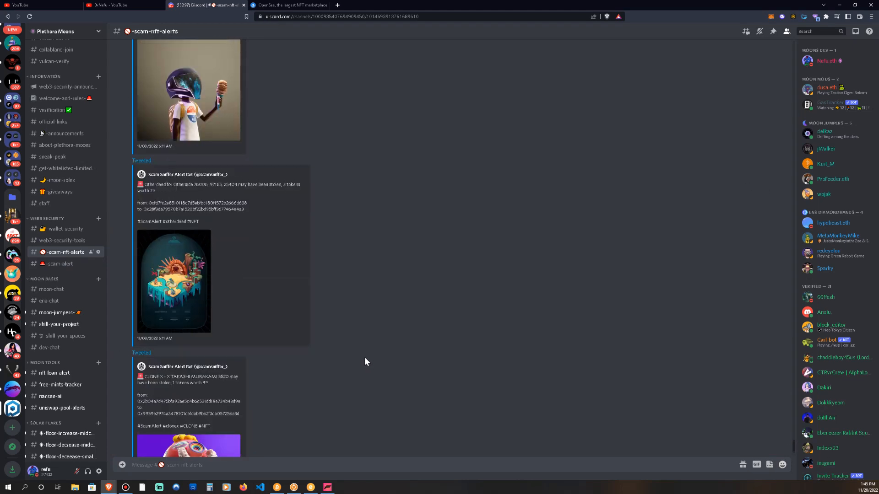
scroll(down, 3)
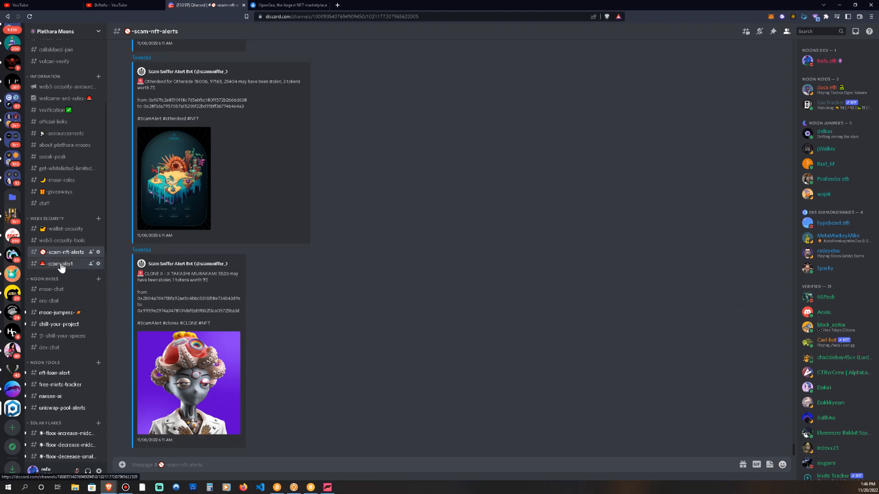
click(58, 263)
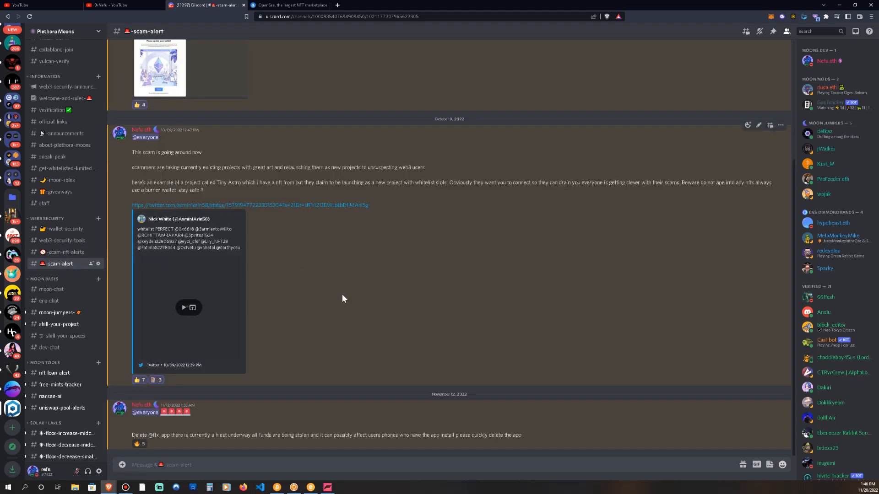
mouse_move(337, 297)
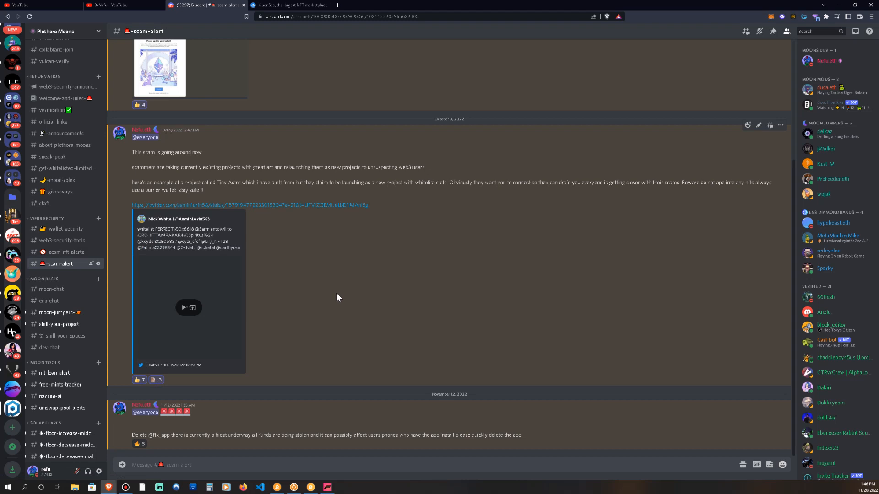
mouse_move(463, 260)
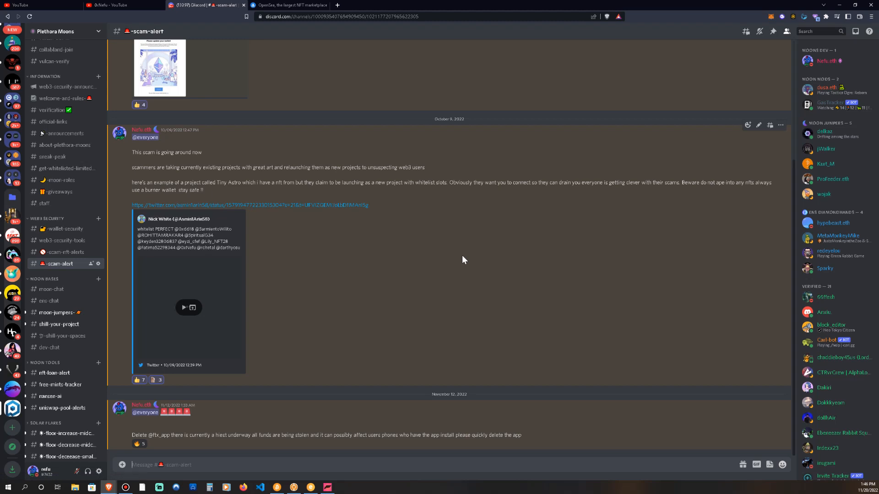
mouse_move(51, 288)
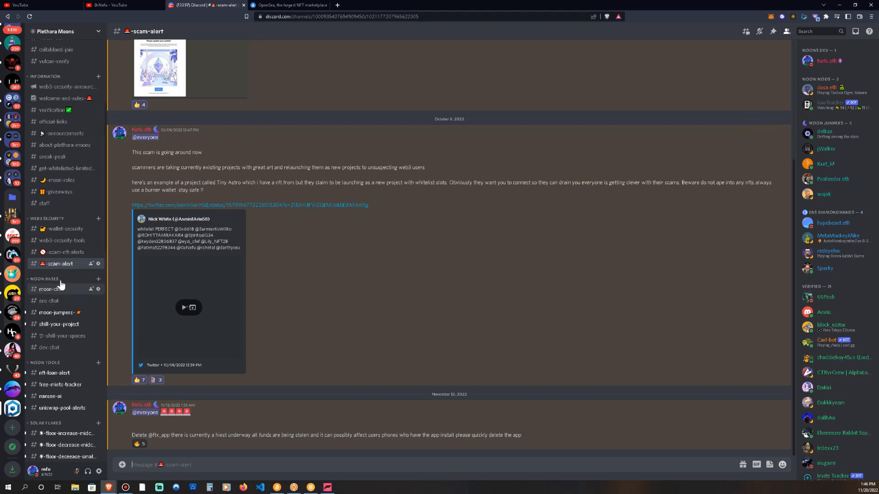
Reread #moon-chat, then open the 250-item Plethora Moons collection from OpenSea's recent searches.
click(52, 289)
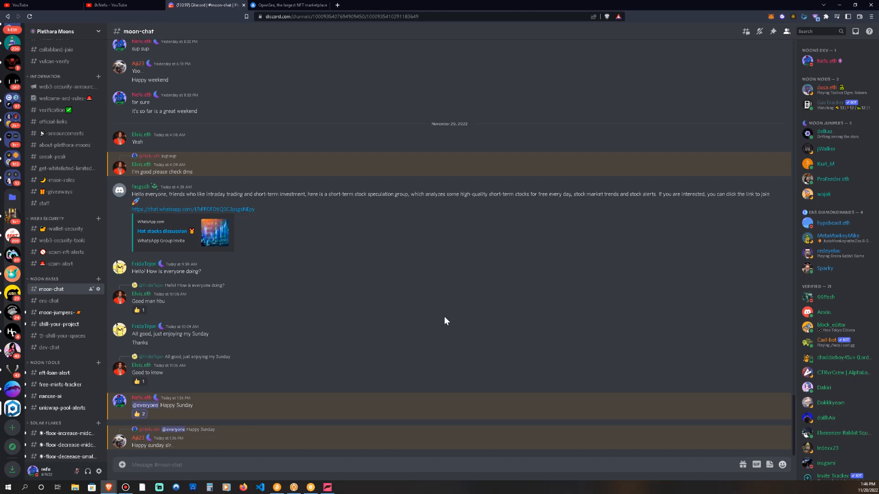
mouse_move(342, 134)
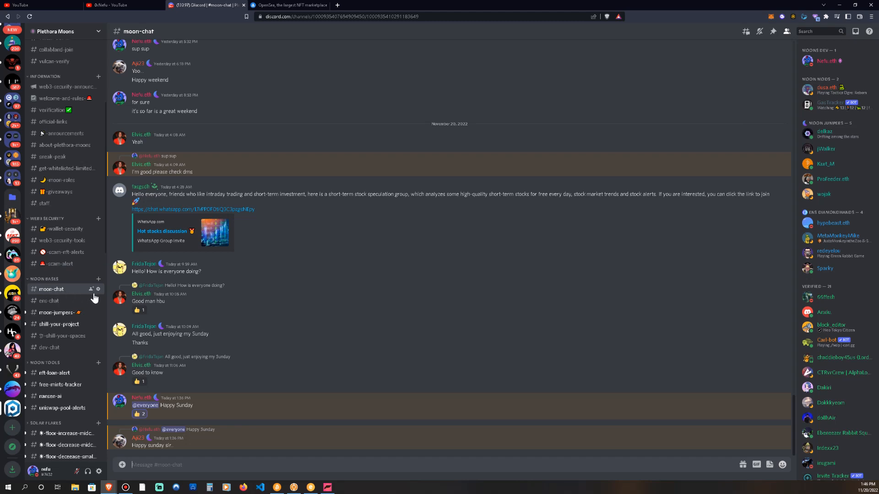
mouse_move(292, 395)
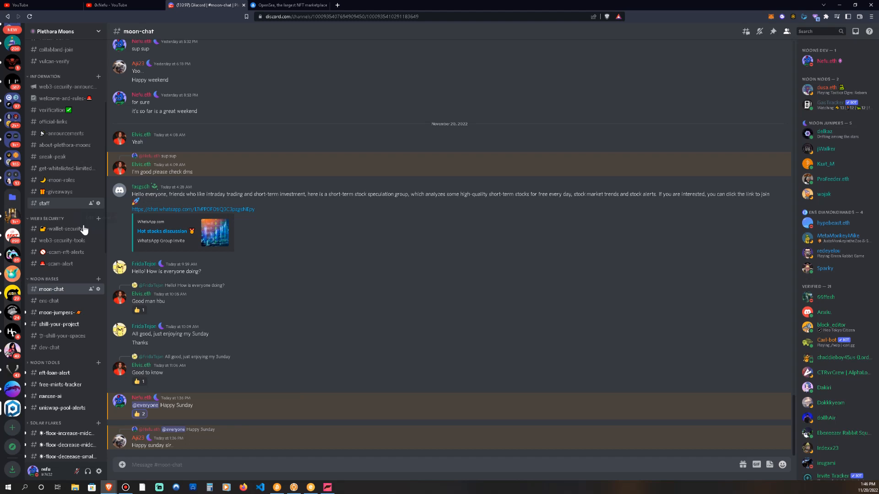
scroll(down, 3)
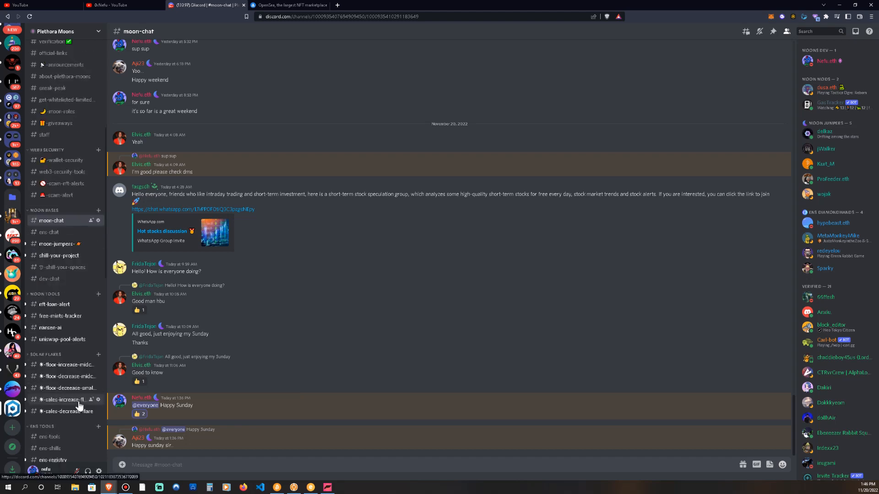
mouse_move(51, 328)
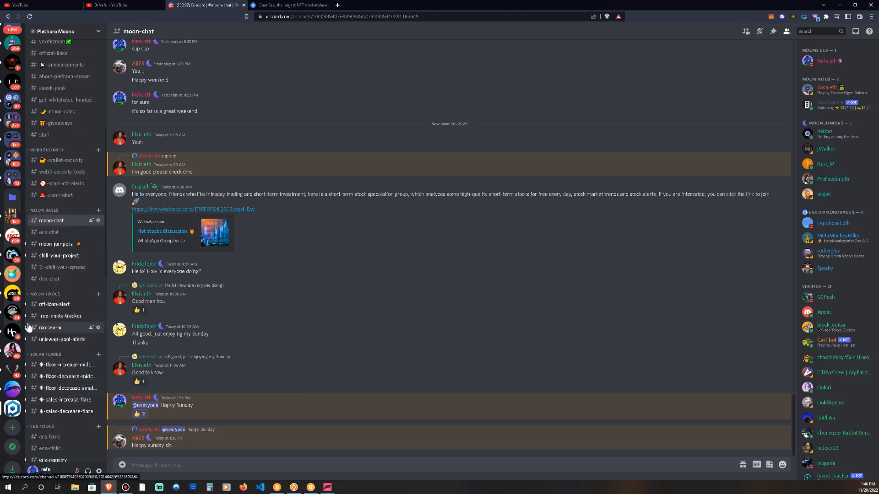
click(288, 5)
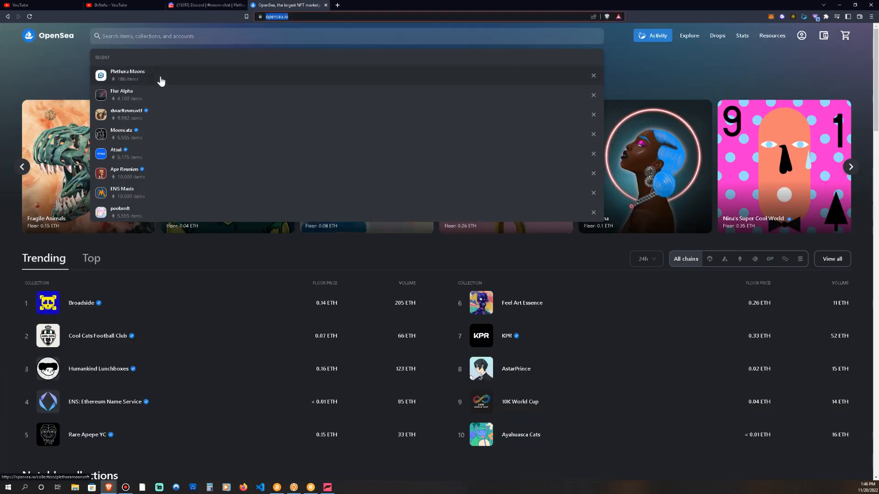
click(127, 74)
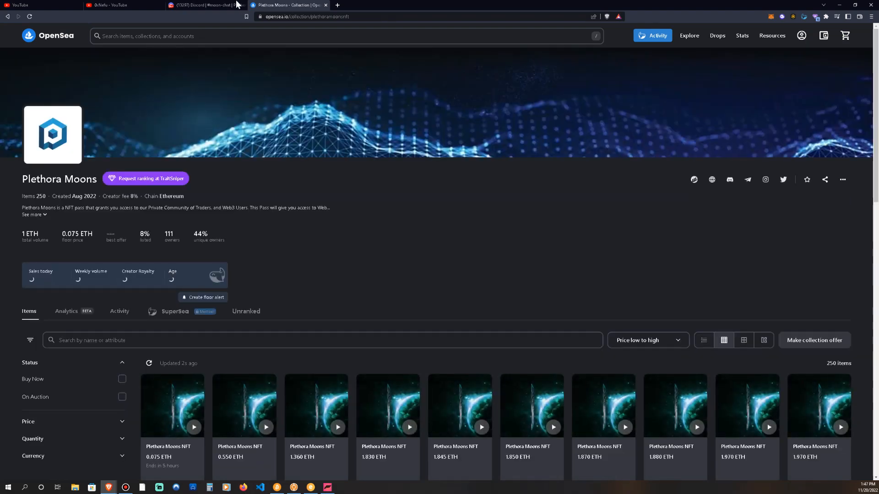
click(122, 5)
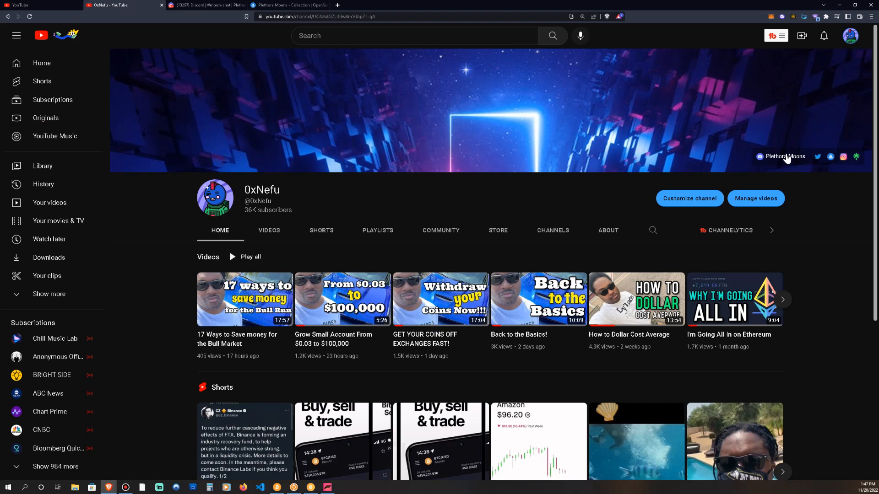
mouse_move(834, 160)
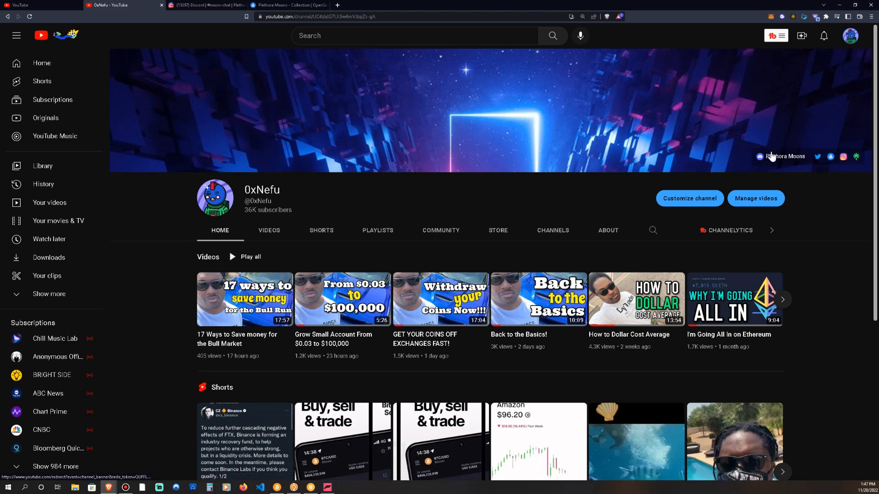
mouse_move(783, 160)
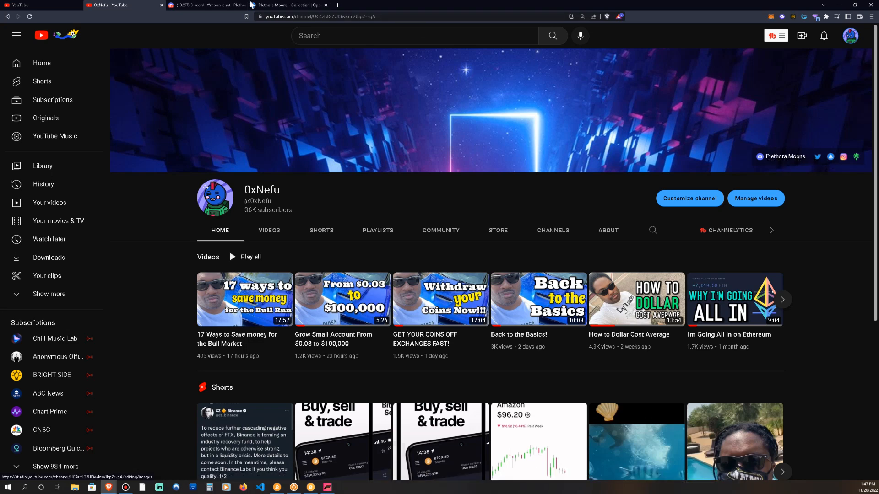
click(287, 5)
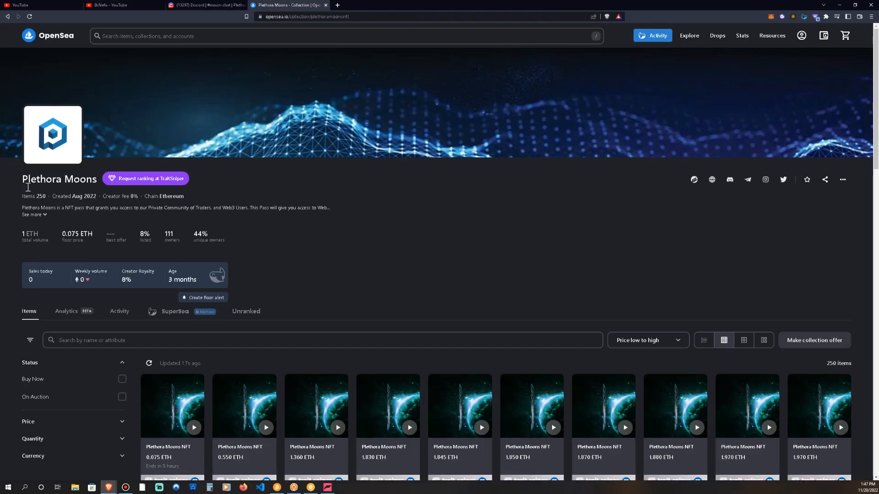
mouse_move(119, 226)
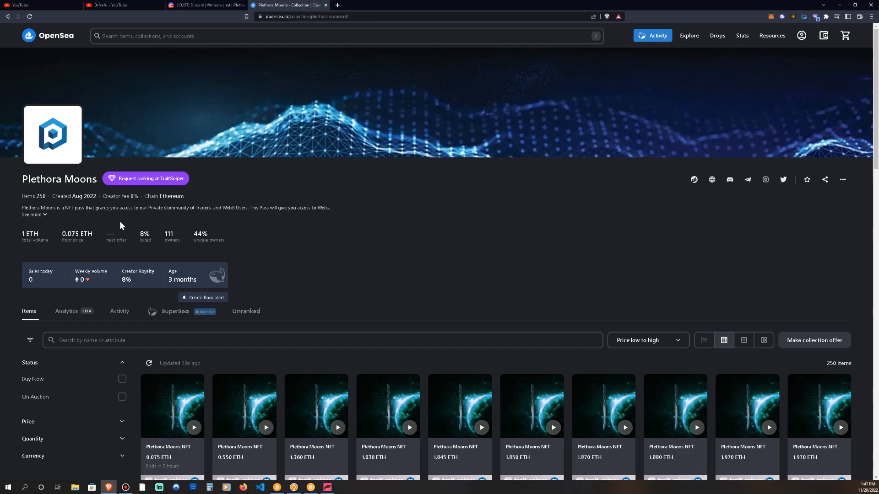
Open three cheap Plethora Moons listings, including 0.075 ETH and 1.360 ETH, in separate tabs.
scroll(down, 3)
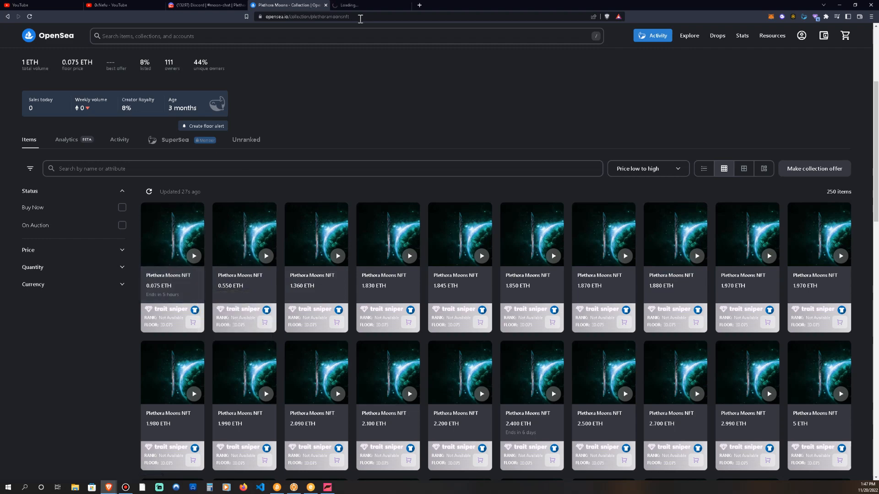
click(171, 234)
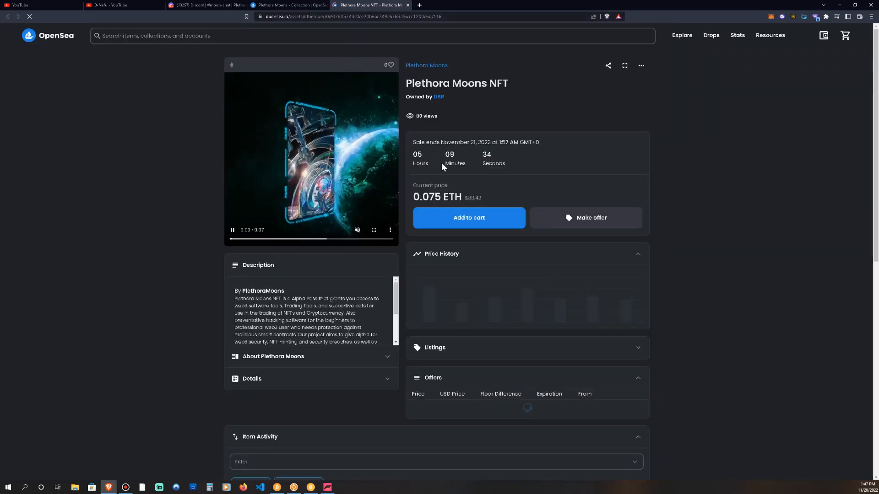
click(426, 65)
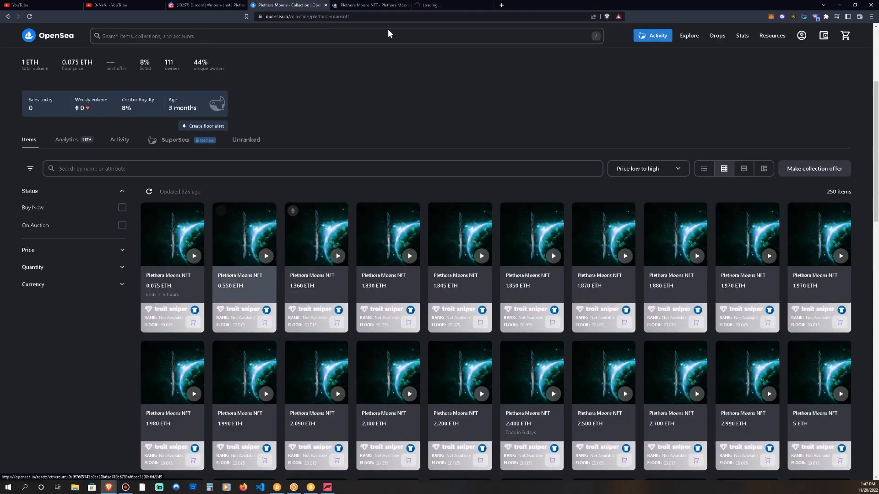
click(243, 235)
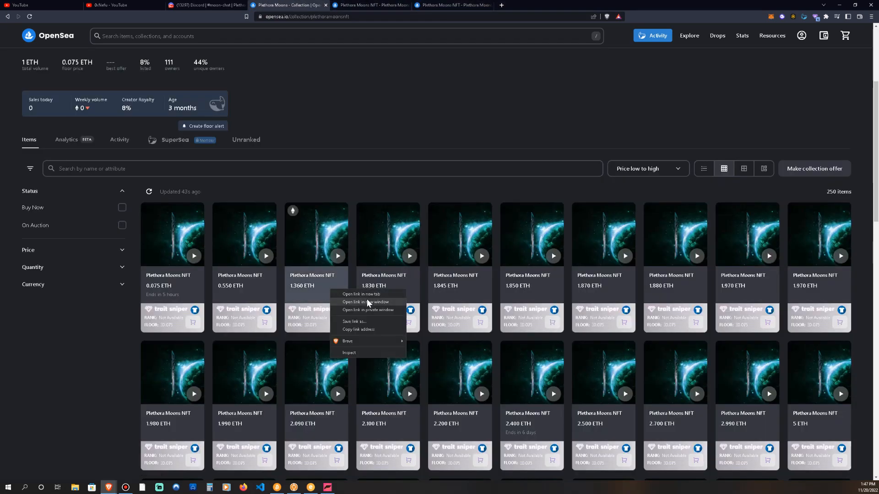
click(362, 294)
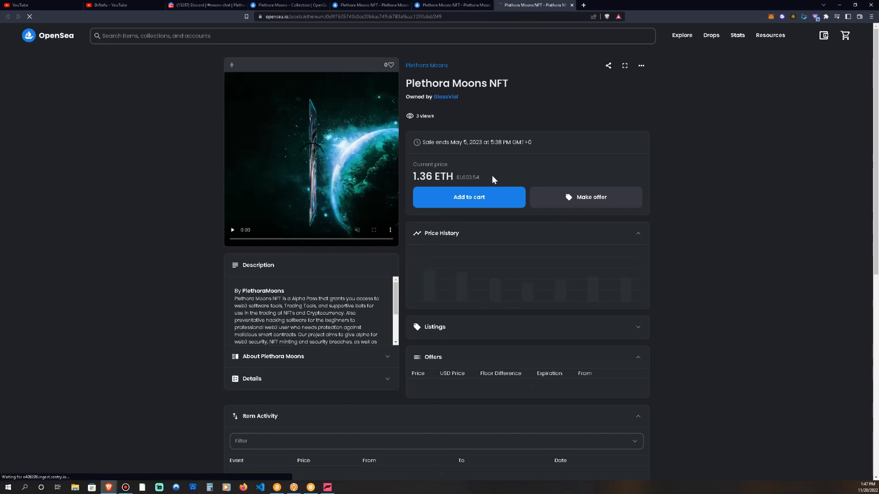
click(288, 5)
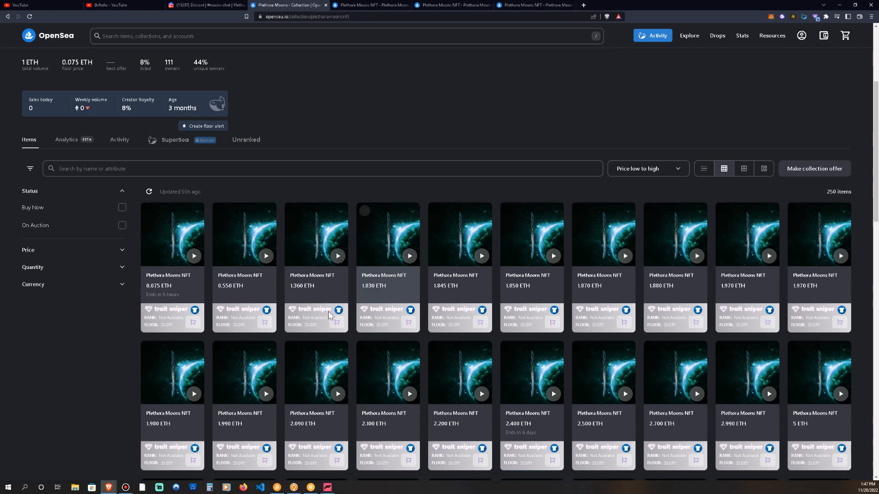
mouse_move(172, 286)
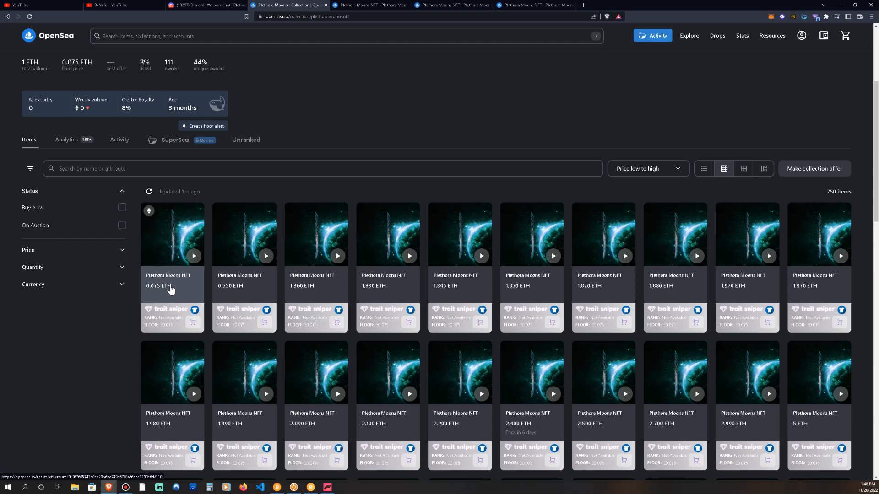
scroll(down, 3)
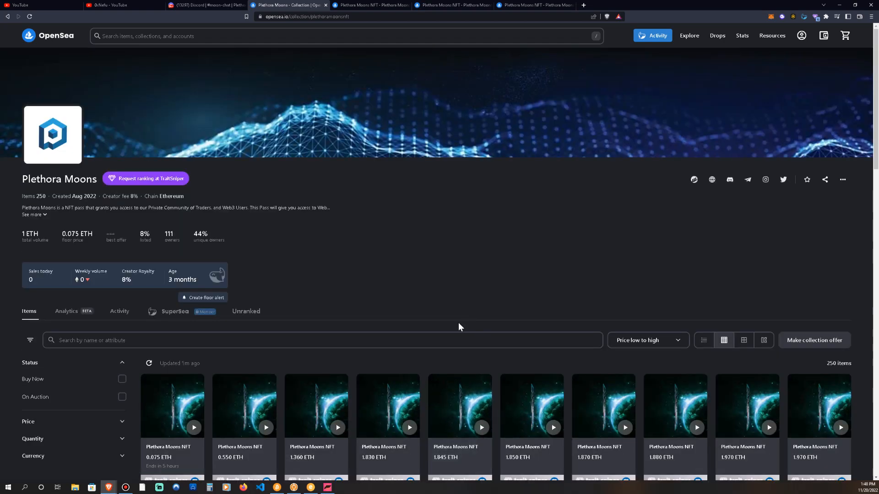
mouse_move(463, 247)
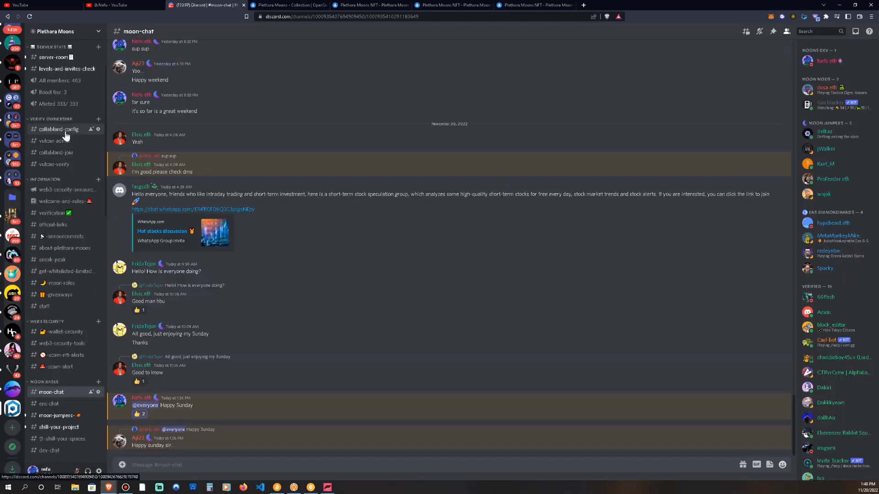
mouse_move(56, 152)
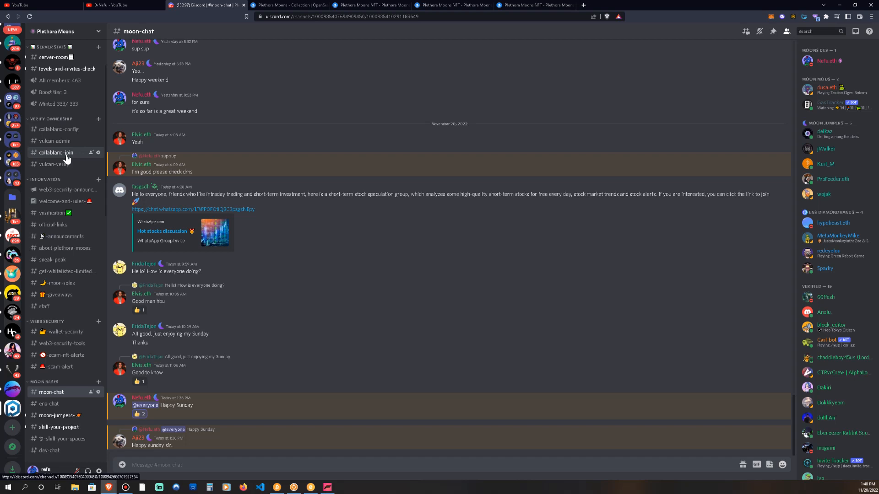
Open #collabland-join under Verify Ownership and scroll to Collab Land's asset verification prompt.
click(56, 152)
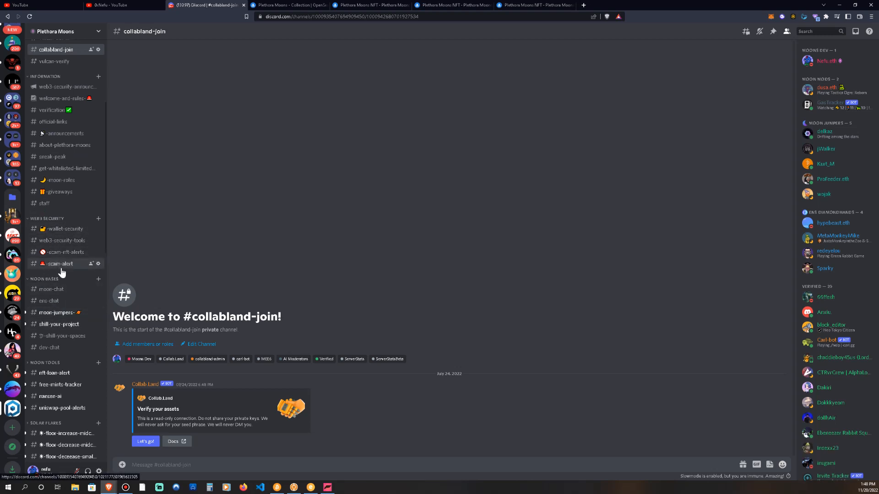
scroll(down, 3)
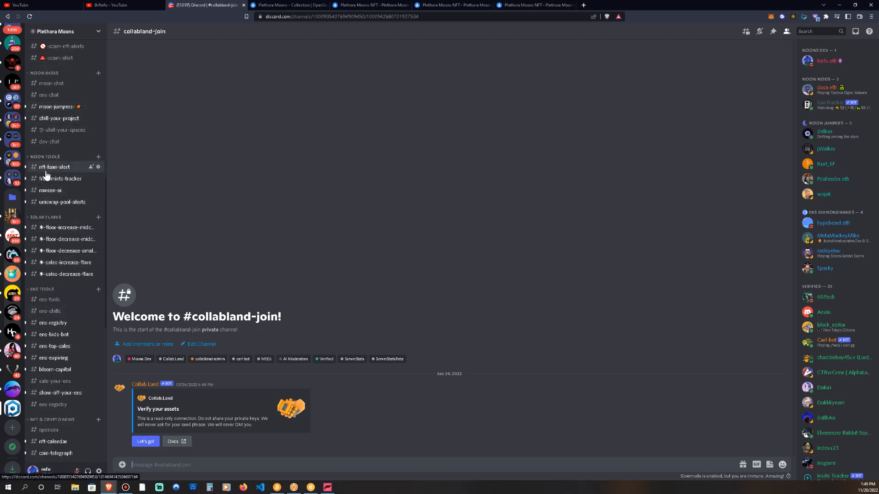
View #nft-loan-alert and #free-mints-tracker, then scroll the #floor-increase-midcap-flare floor price alerts.
click(54, 167)
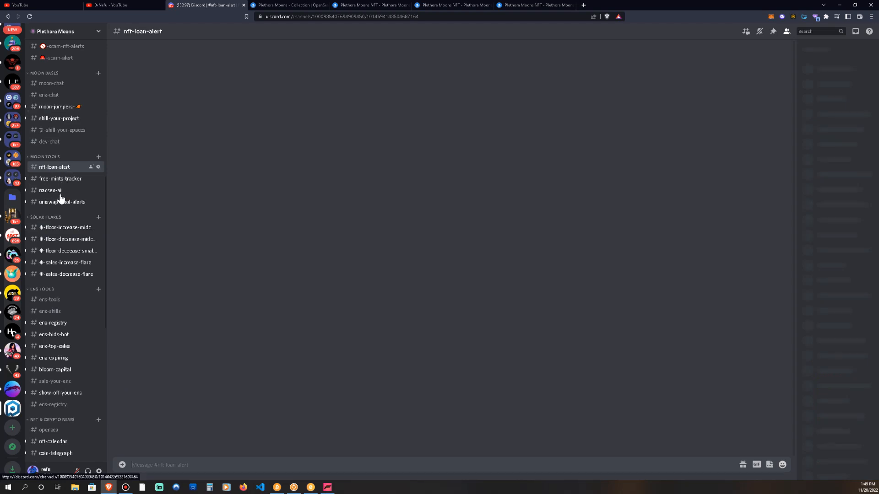
click(60, 178)
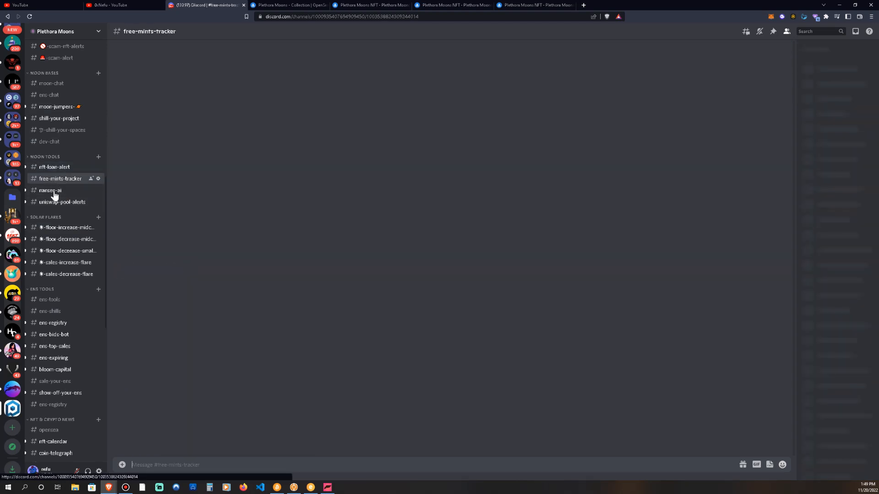
click(60, 178)
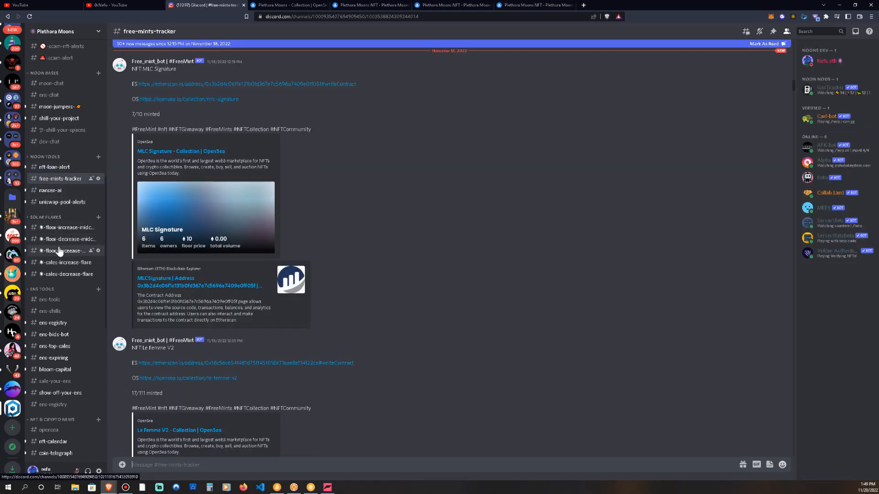
click(67, 227)
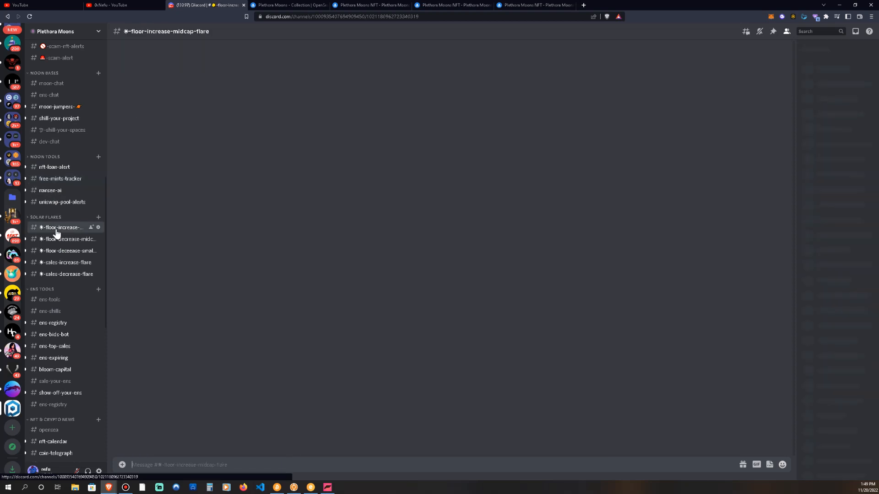
click(62, 227)
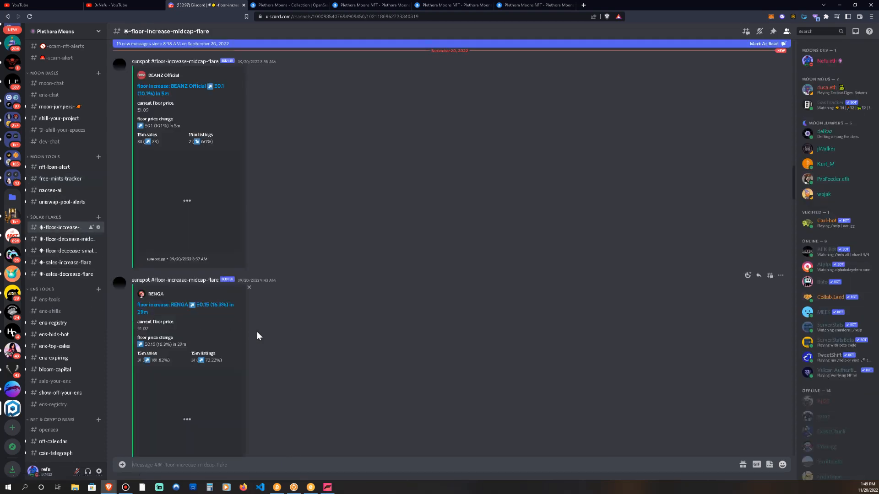
scroll(down, 3)
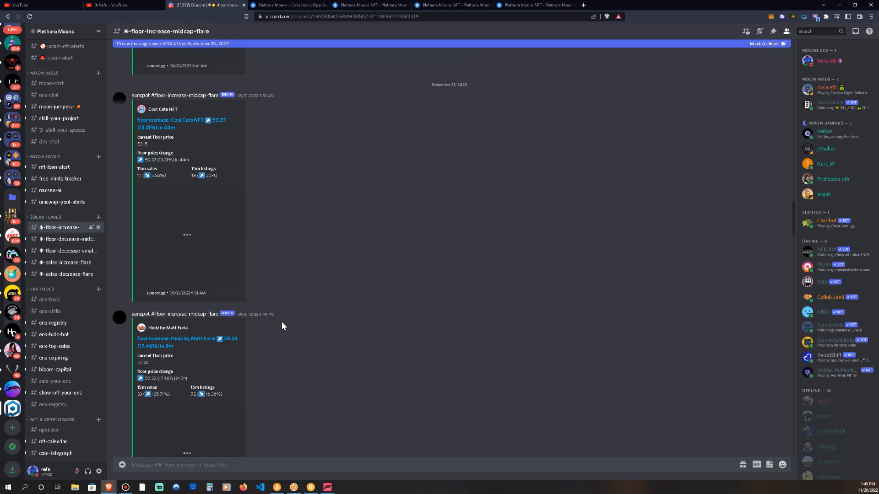
scroll(down, 3)
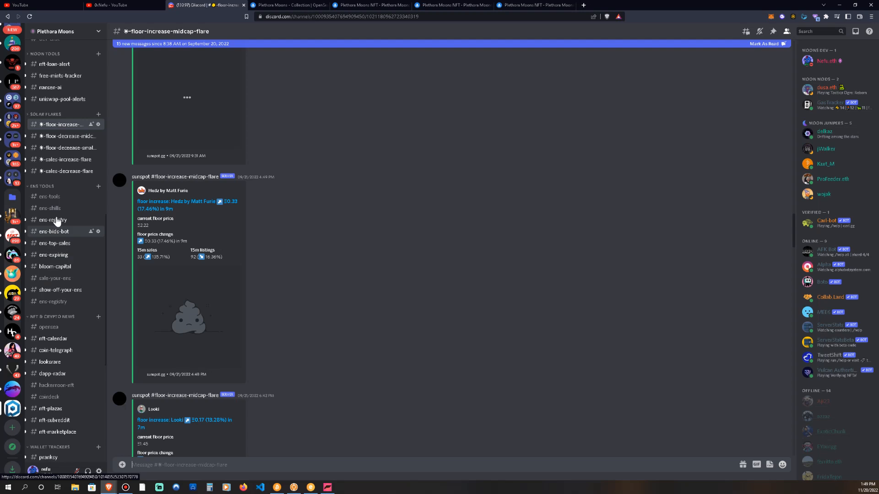
Glance through #ens-registry, #bloom-capital and #sale-your-ens, then open #looksrare news.
click(52, 219)
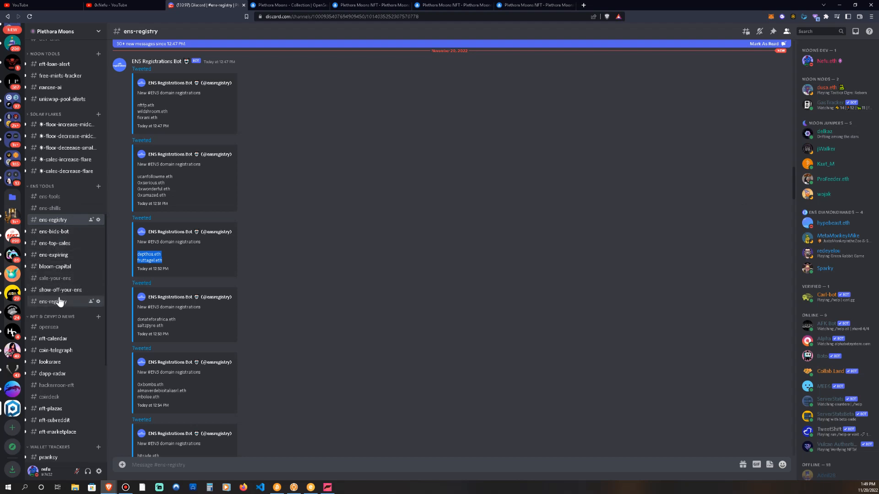
click(55, 267)
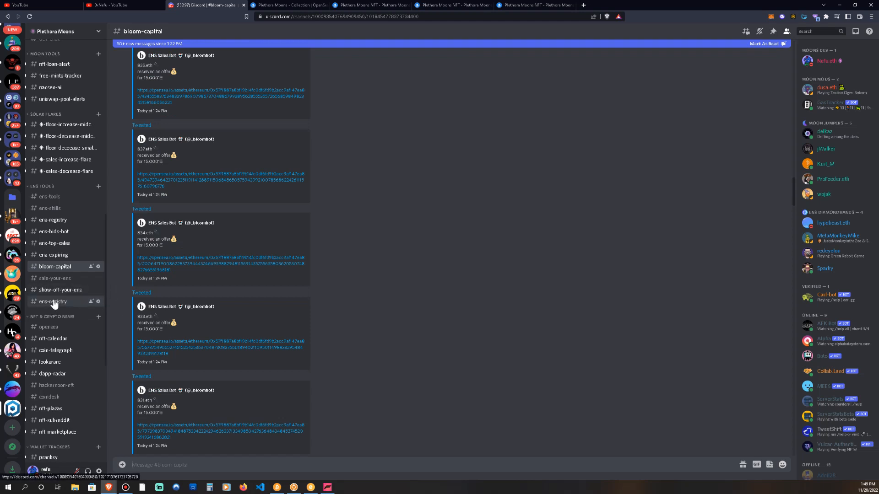
click(55, 278)
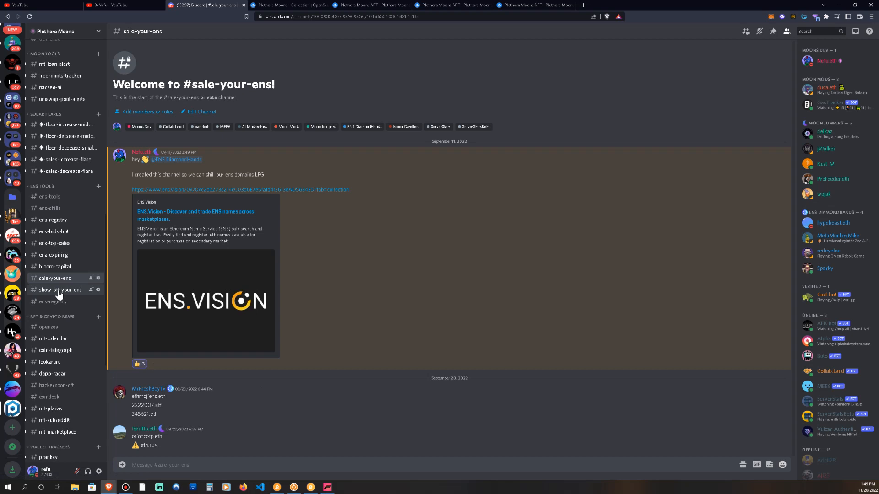
mouse_move(53, 338)
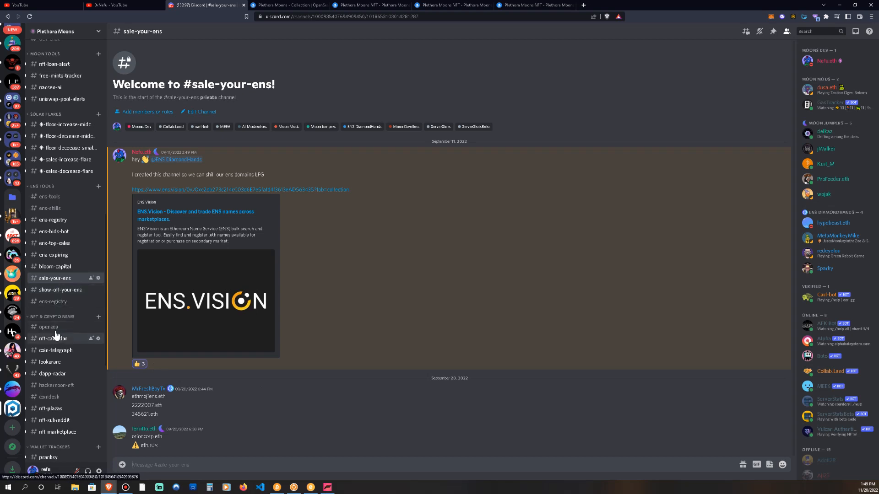
click(49, 362)
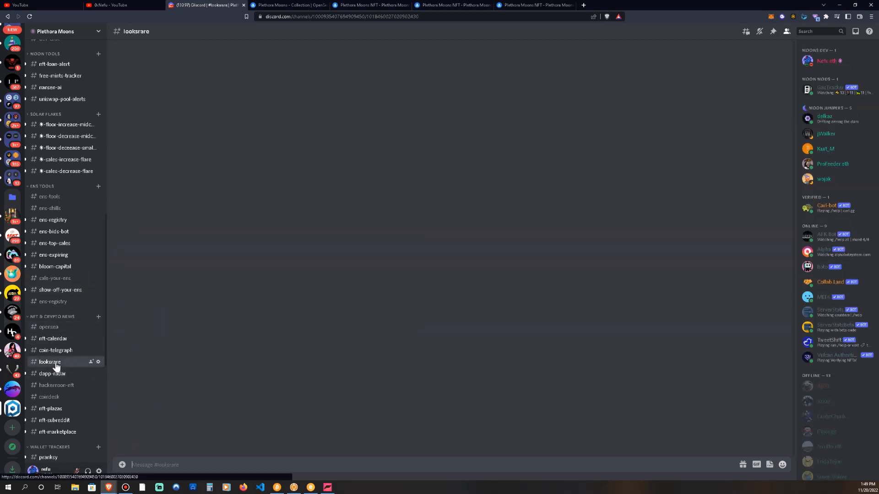
View the #pranksy and #ikari wallet tracker sales posts, then go back to #moon-chat.
click(49, 361)
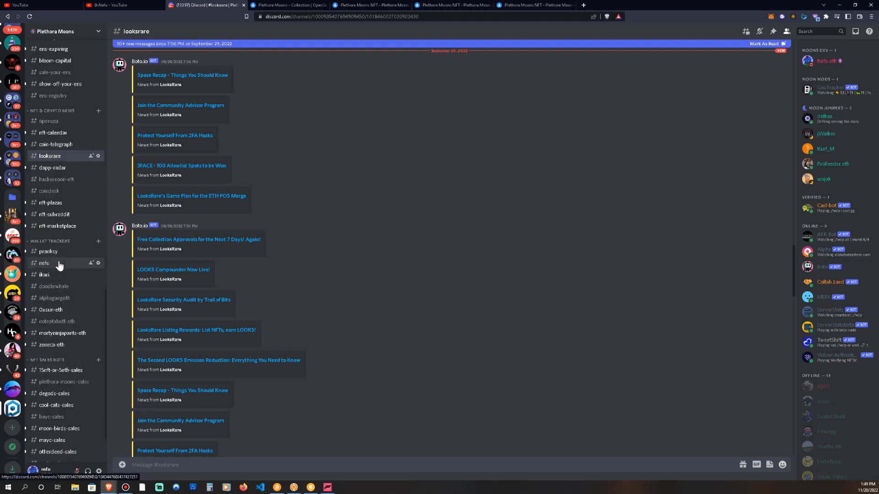
click(48, 251)
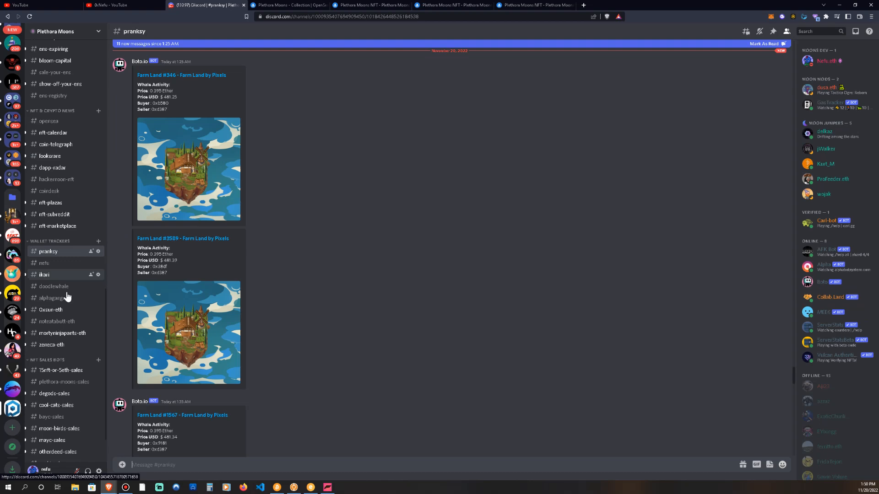
scroll(down, 3)
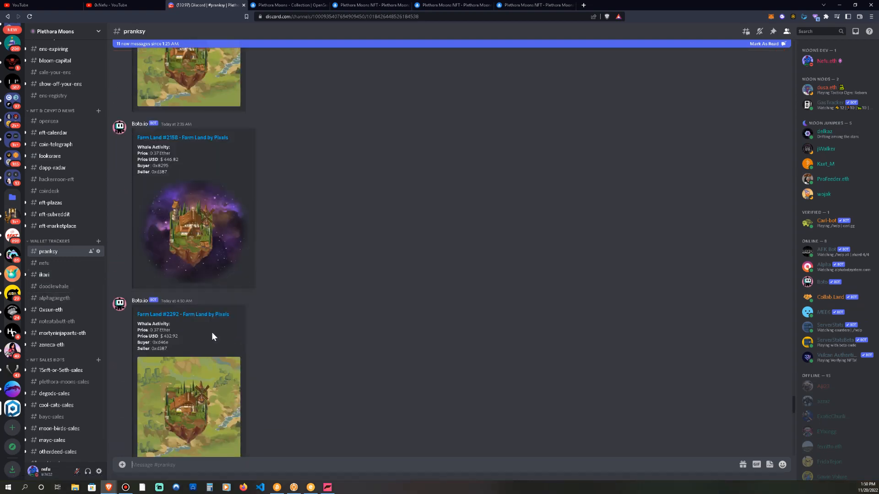
click(44, 274)
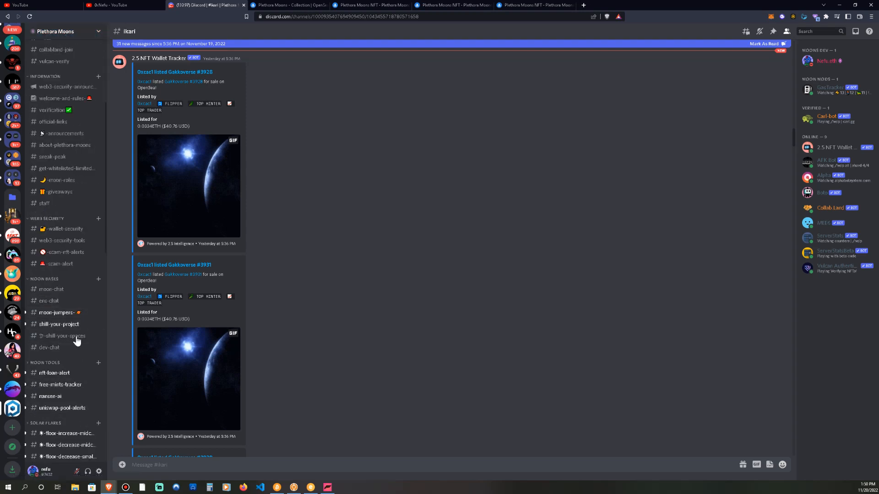
click(51, 288)
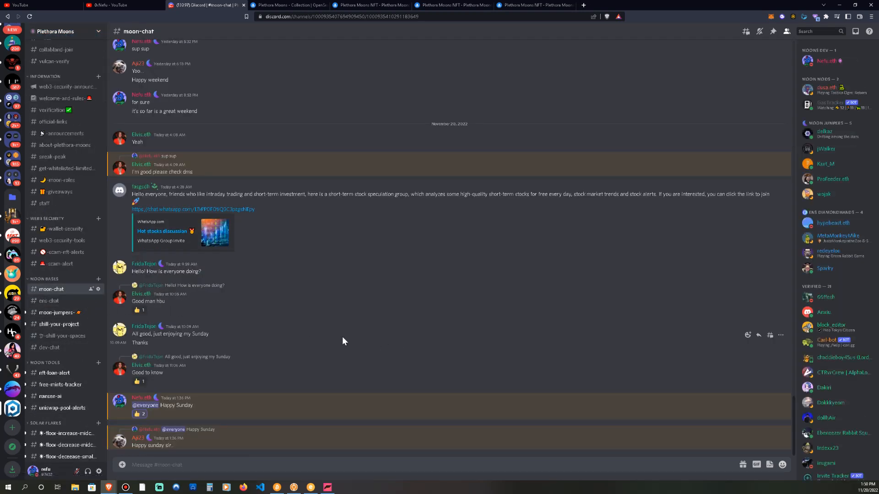
mouse_move(452, 345)
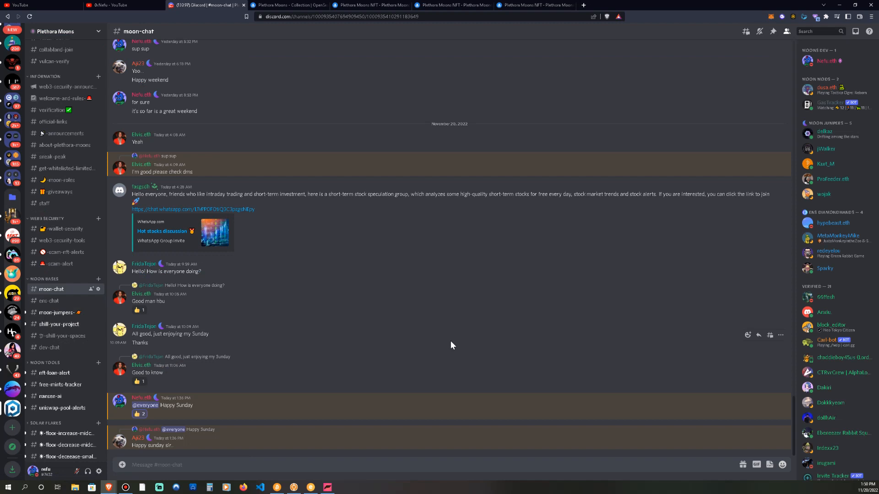